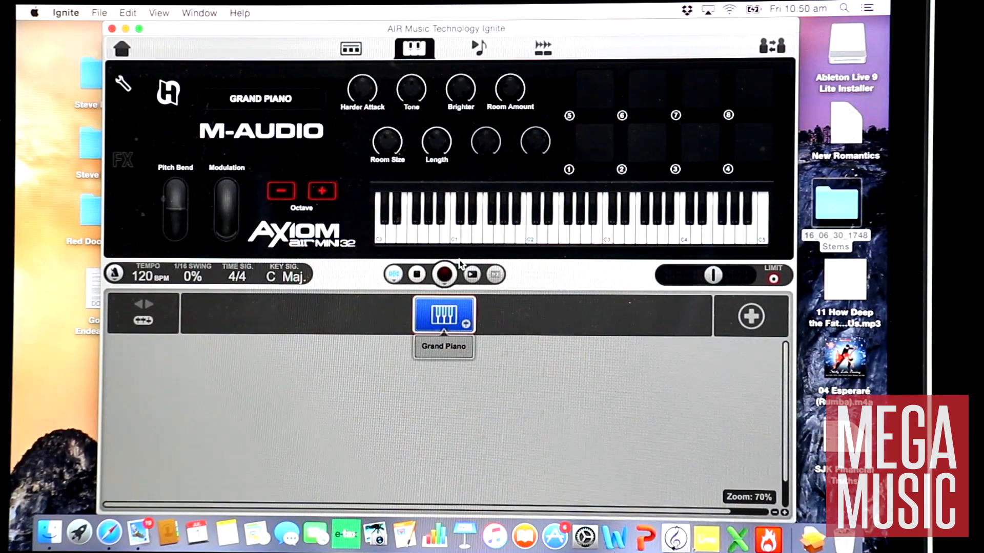
Start recording a new Grand Piano clip from the transport.
{"action": "left_click", "coordinate": [444, 275]}
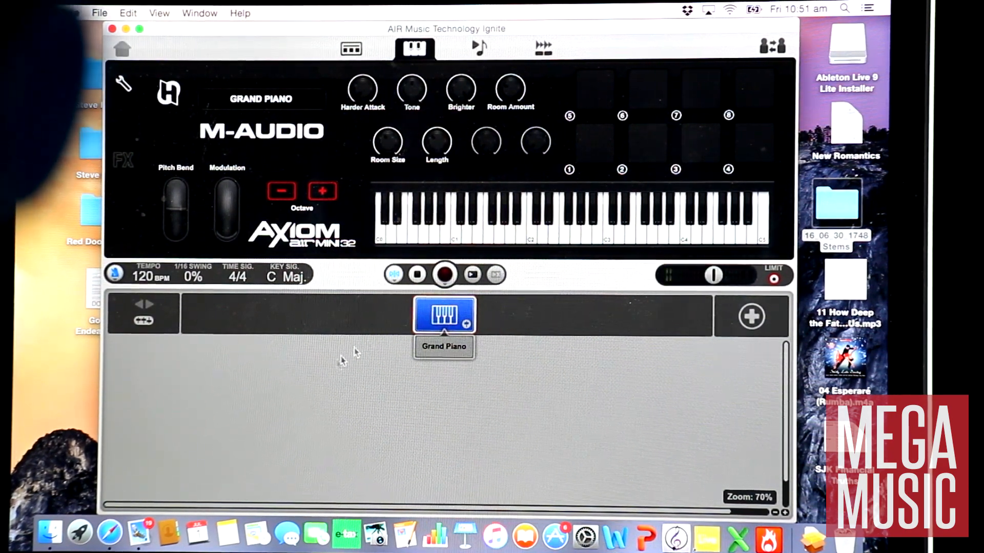
{"action": "left_click", "coordinate": [445, 274]}
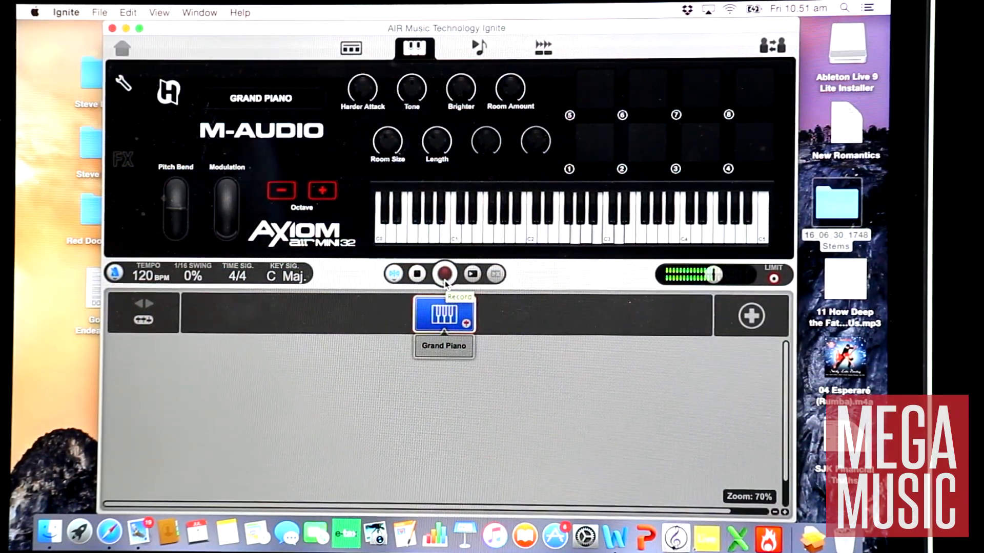
{"action": "left_click", "coordinate": [445, 275]}
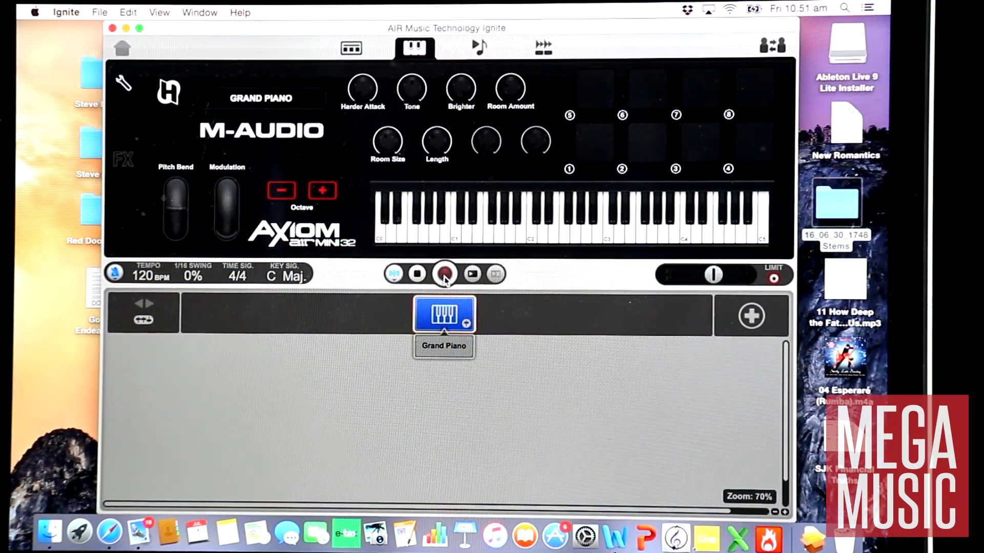
{"action": "left_click", "coordinate": [445, 274]}
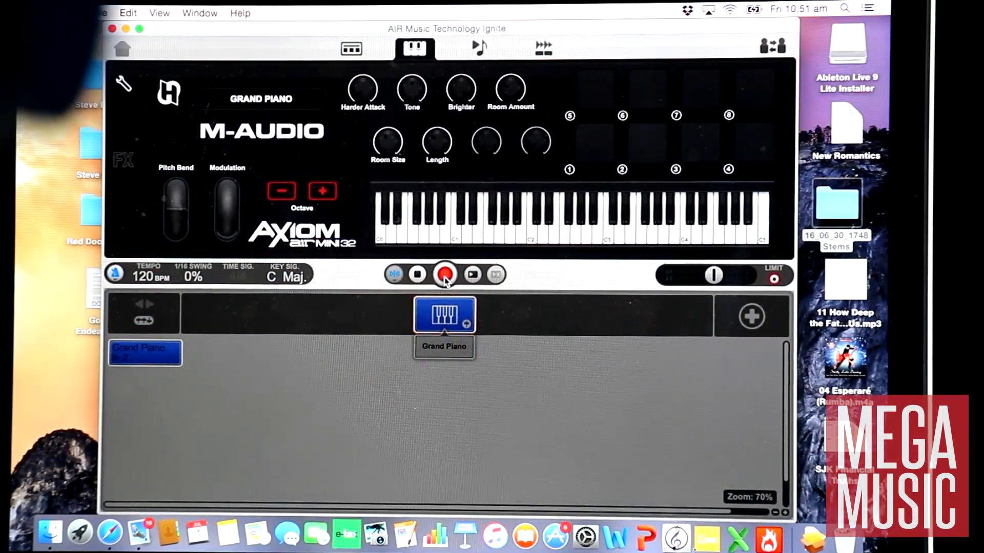
Stop recording, move the wrong piano note down to a lower pitch in the note editor.
{"action": "left_click", "coordinate": [445, 274]}
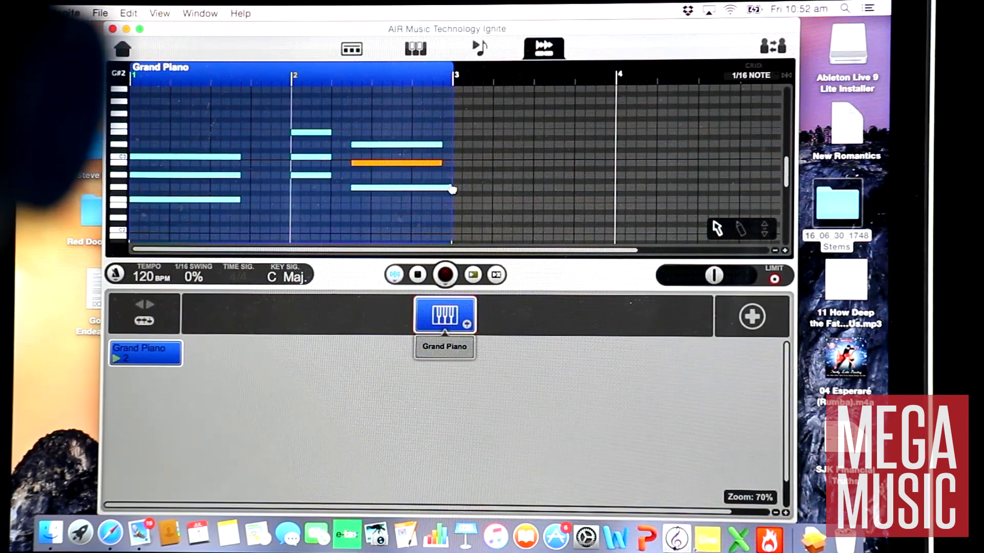
{"action": "left_click", "coordinate": [473, 274]}
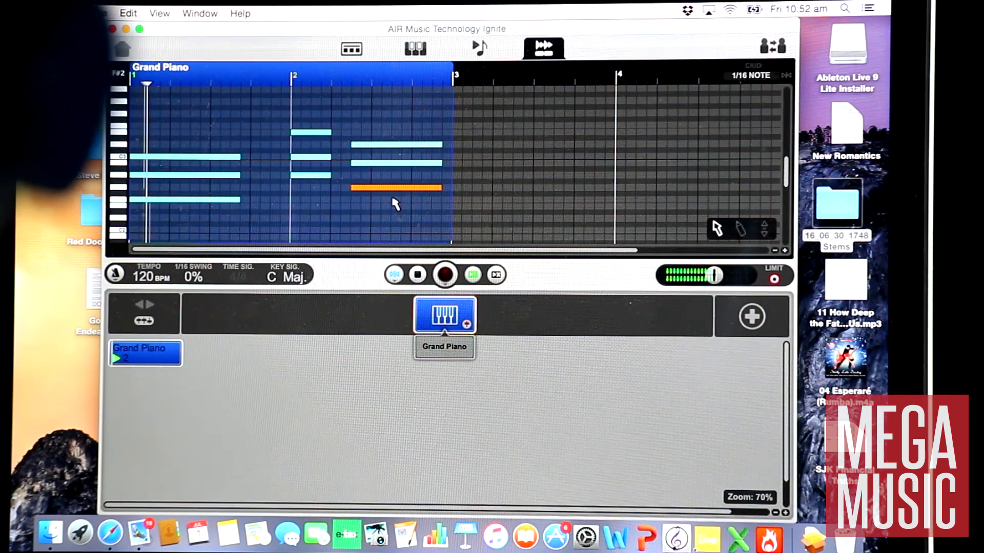
{"action": "left_click", "coordinate": [415, 48]}
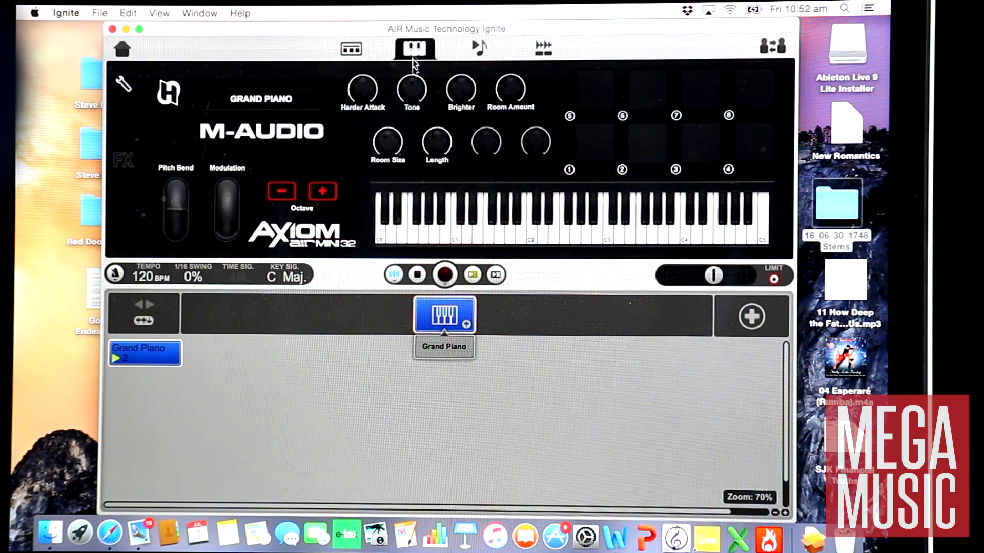
{"action": "mouse_move", "coordinate": [383, 295]}
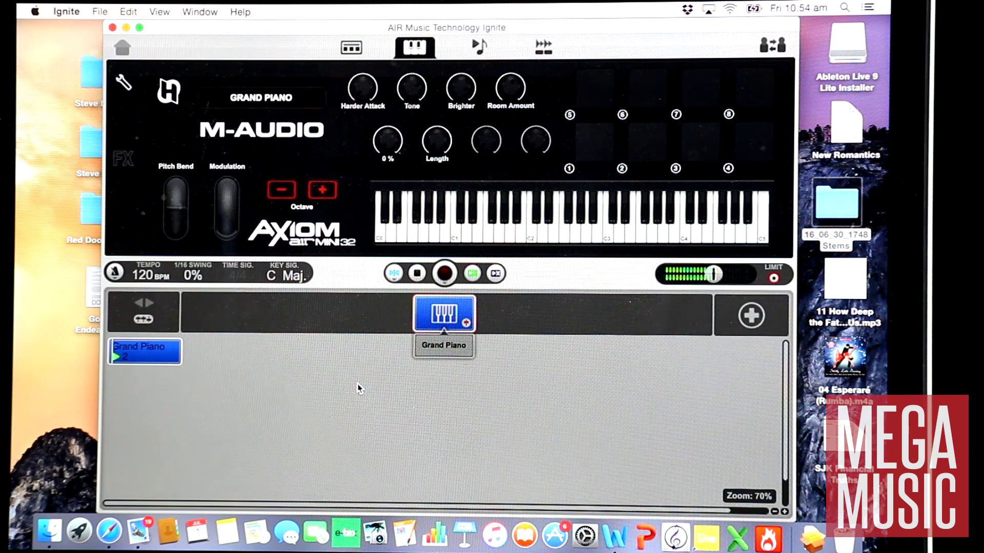
Turn the Grand Piano's Room Size knob down to 0%.
{"action": "left_click_drag", "start_coordinate": [387, 139], "coordinate": [388, 119]}
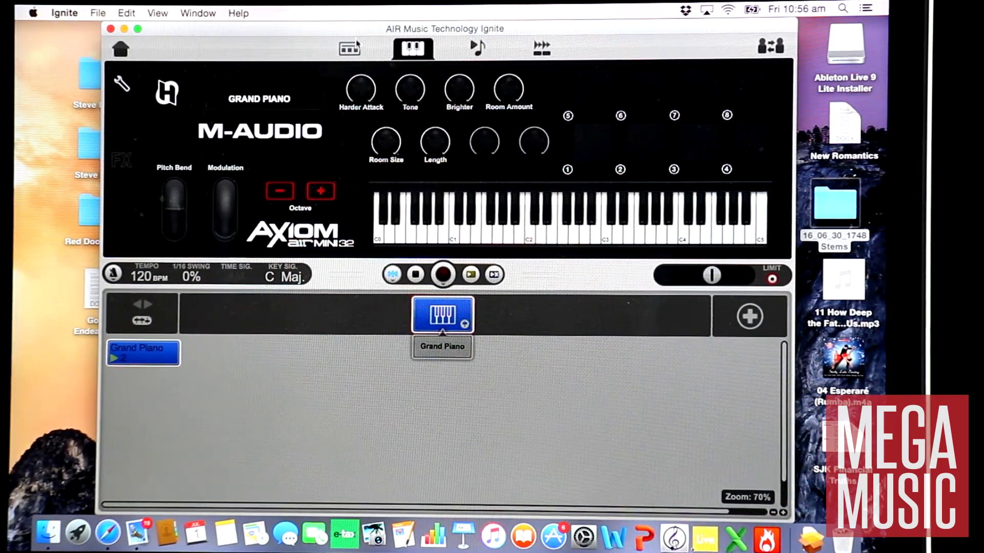
Add Dance Kit A and Urban Kit A from Electronic Drums as new tracks.
{"action": "left_click", "coordinate": [349, 48]}
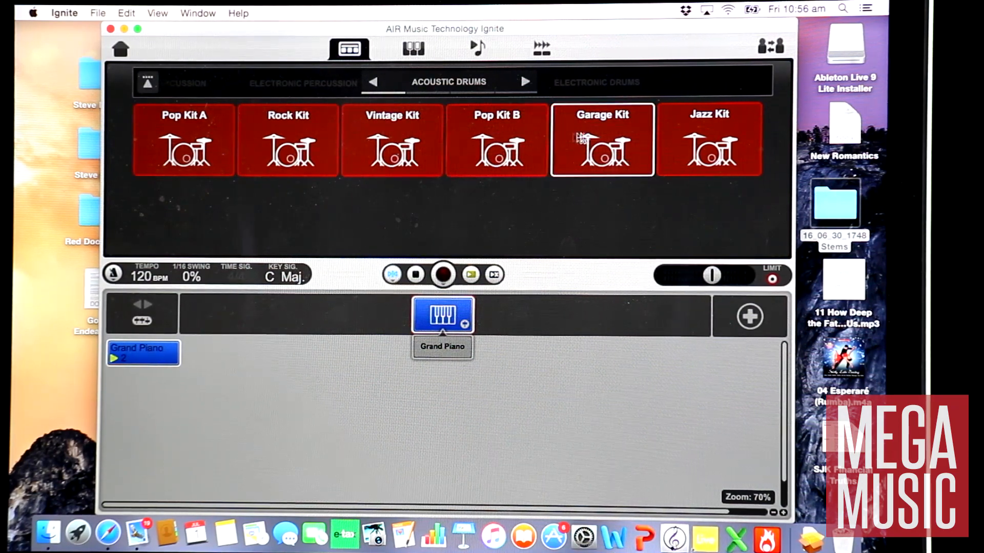
{"action": "left_click", "coordinate": [525, 82]}
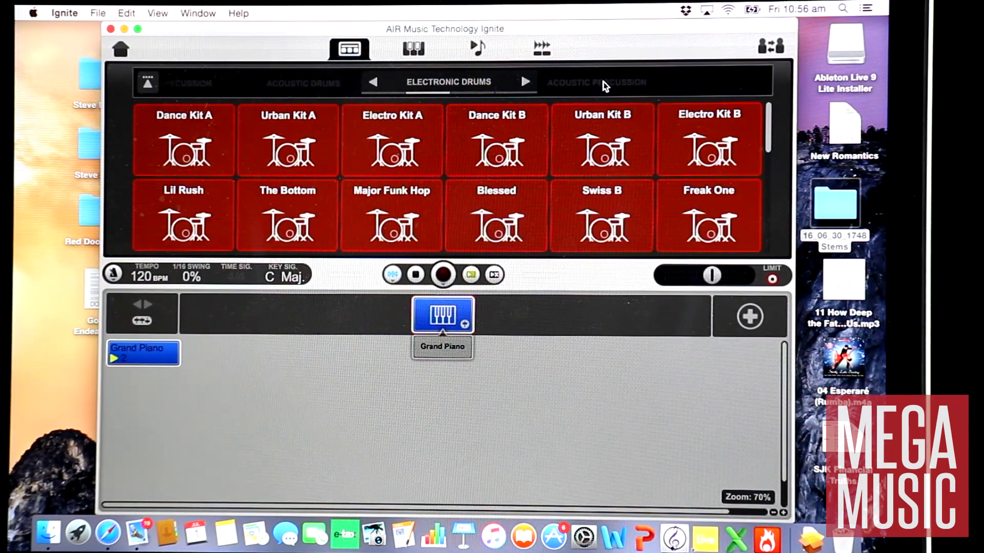
{"action": "left_click", "coordinate": [391, 140]}
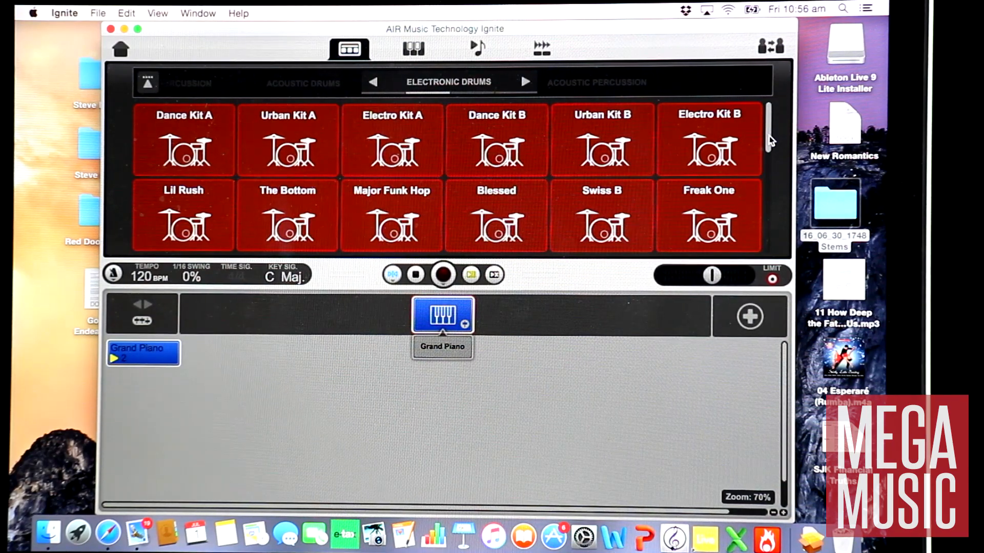
{"action": "scroll", "scroll_direction": "down", "scroll_amount": 3}
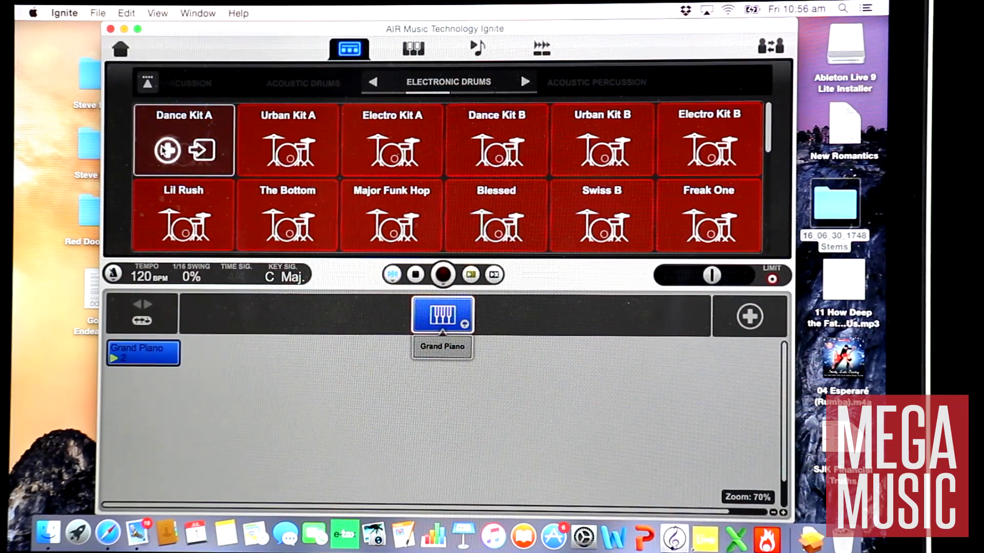
{"action": "left_click", "coordinate": [182, 139]}
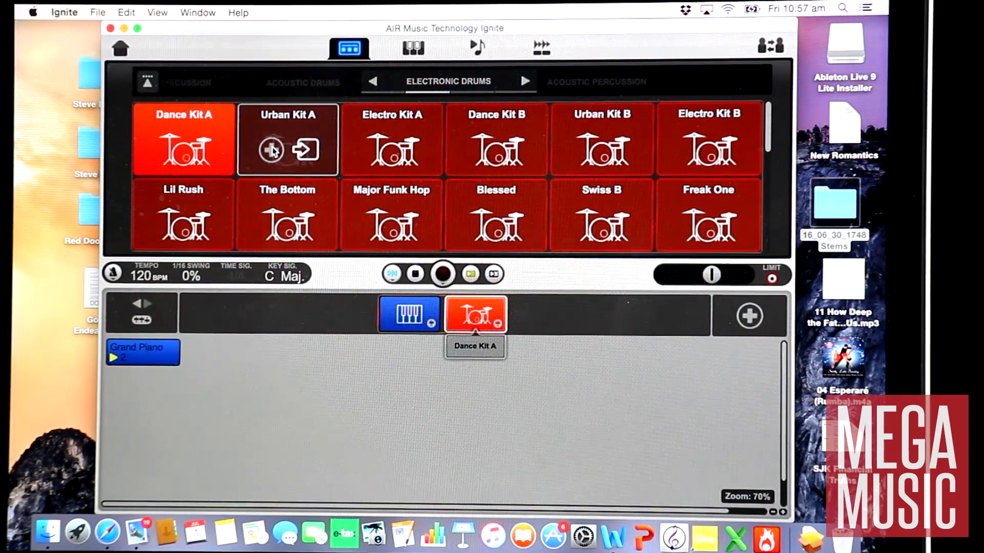
{"action": "left_click", "coordinate": [287, 139]}
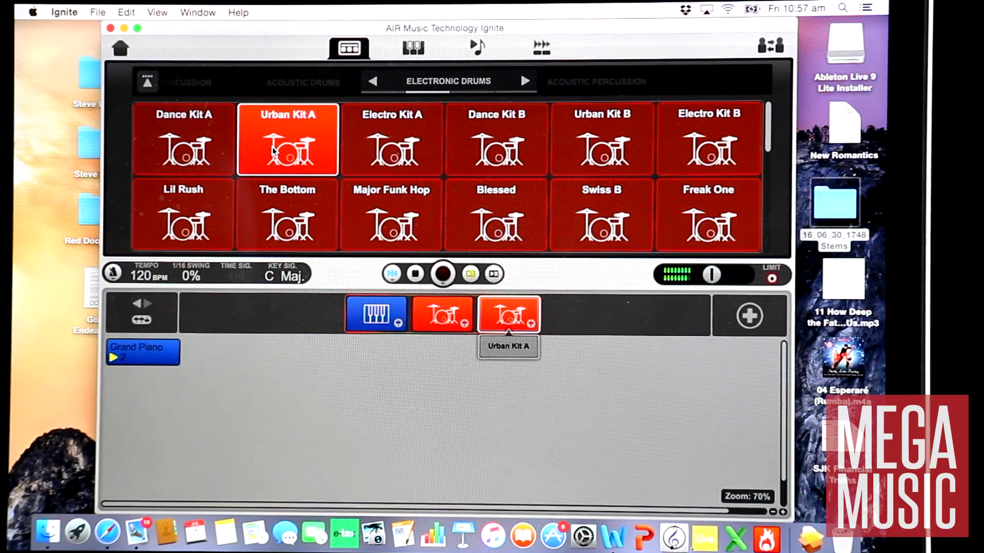
Record an Urban Kit A drum clip beneath the Grand Piano clip.
{"action": "left_click", "coordinate": [412, 48]}
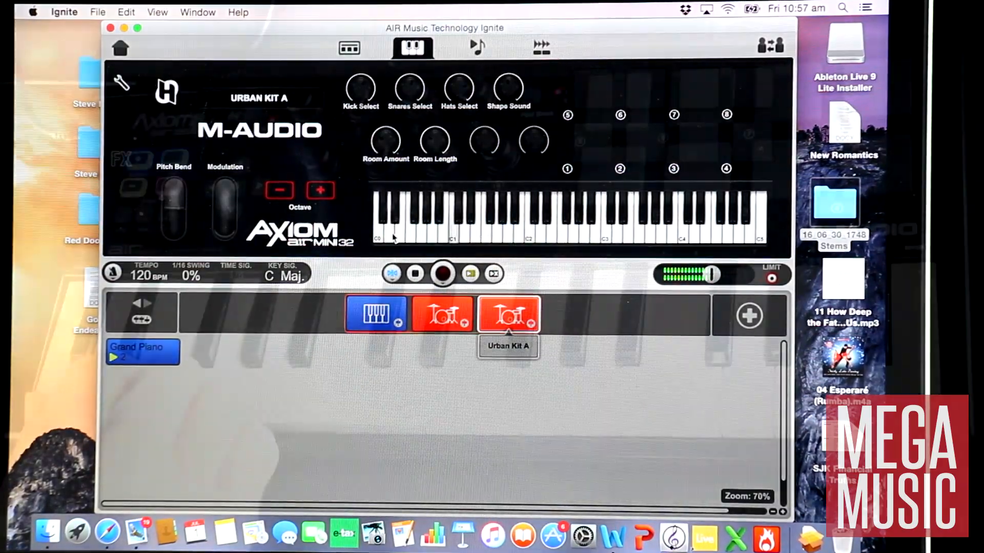
{"action": "left_click", "coordinate": [443, 275]}
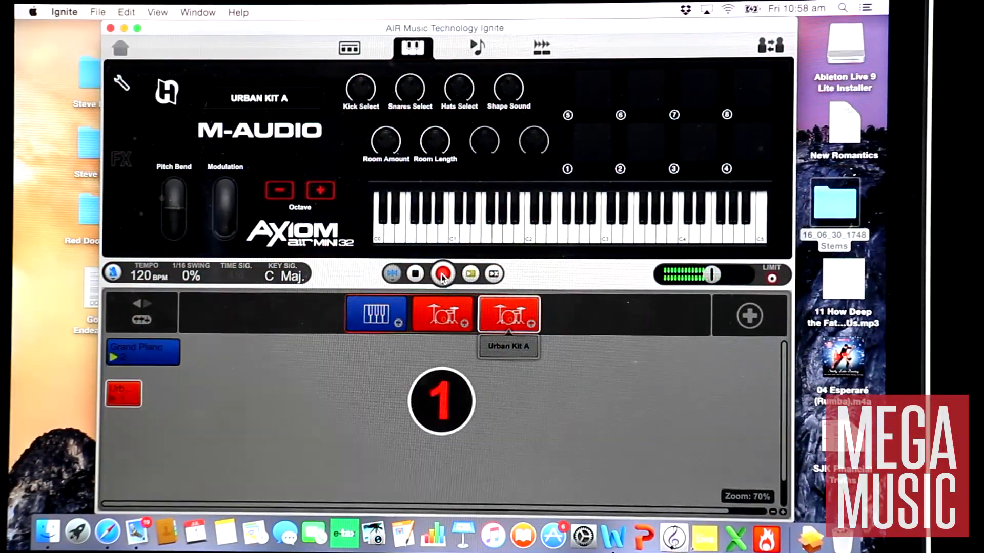
{"action": "left_click", "coordinate": [443, 274]}
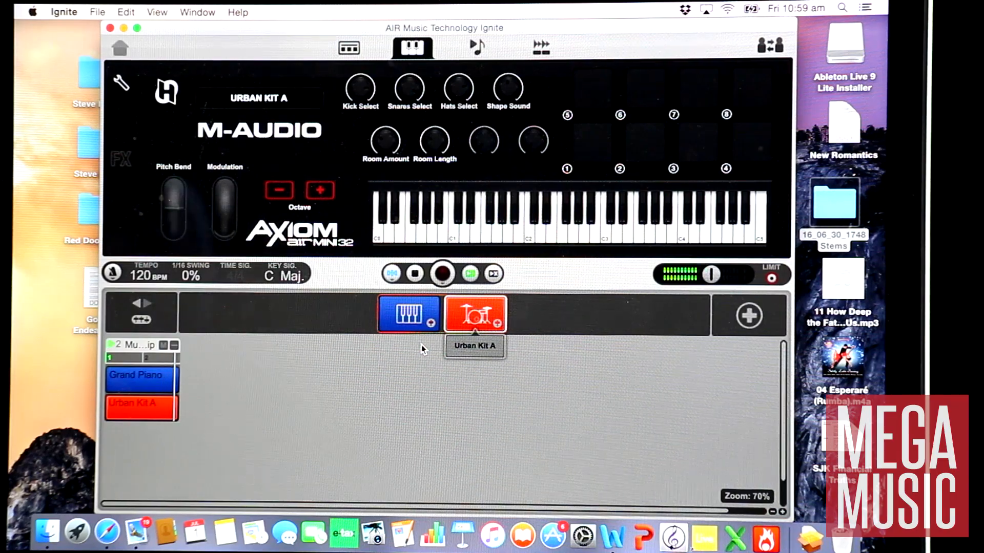
Add the Pick Bass from Electric Basses as a new track.
{"action": "left_click", "coordinate": [347, 48]}
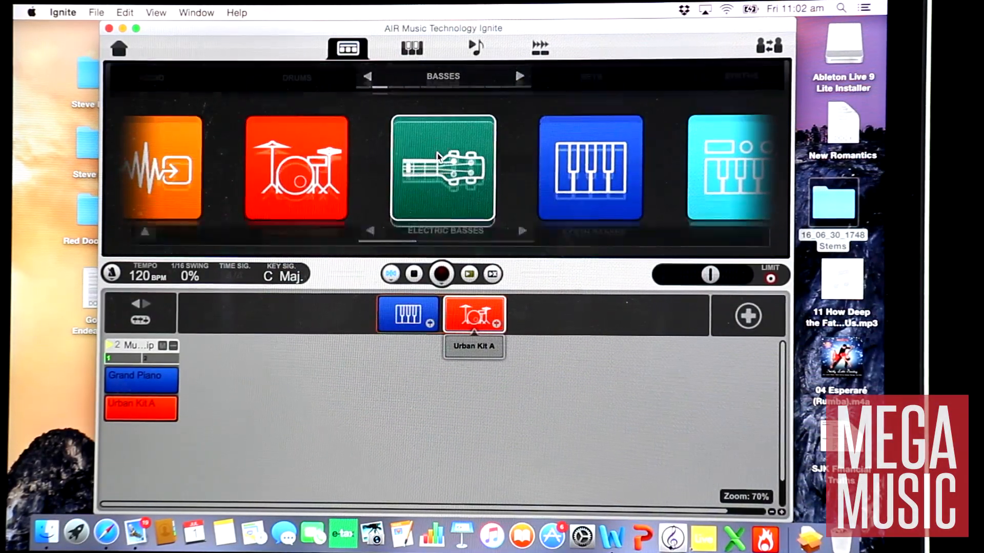
{"action": "left_click", "coordinate": [443, 171]}
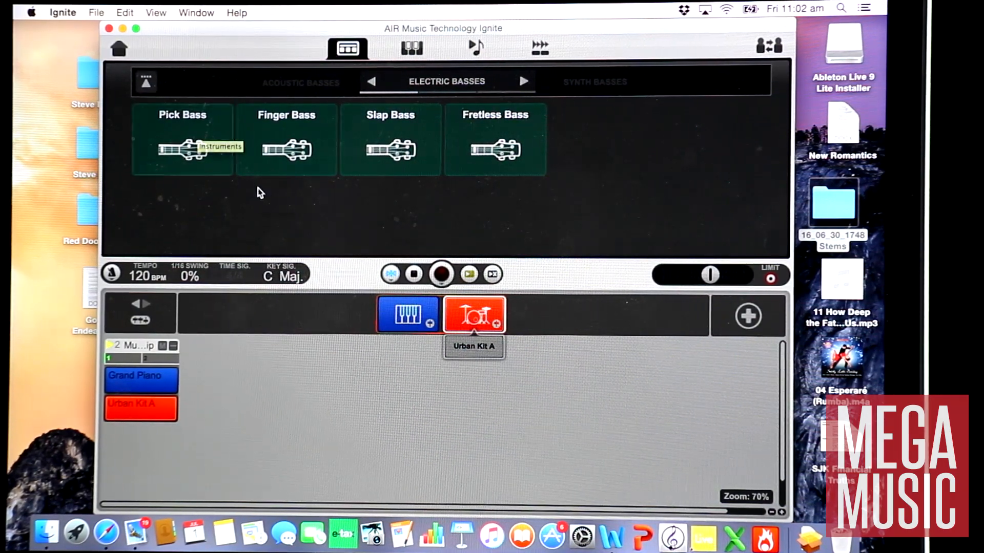
{"action": "left_click", "coordinate": [183, 139]}
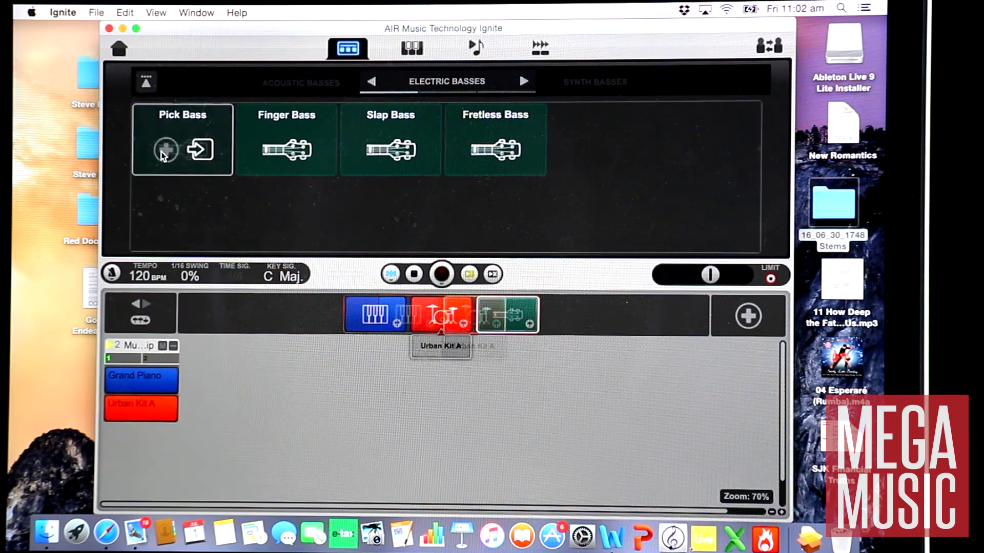
{"action": "left_click", "coordinate": [183, 139]}
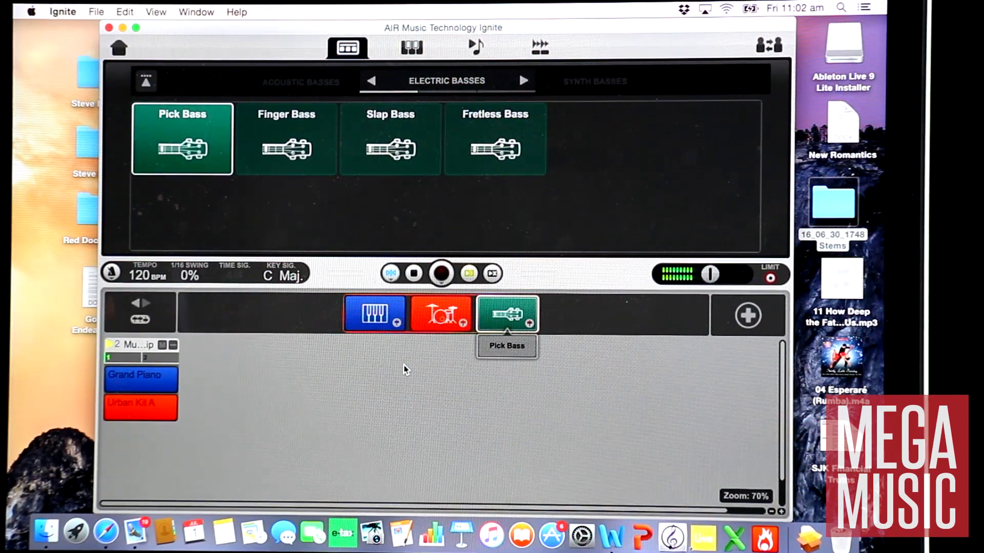
{"action": "left_click", "coordinate": [286, 139]}
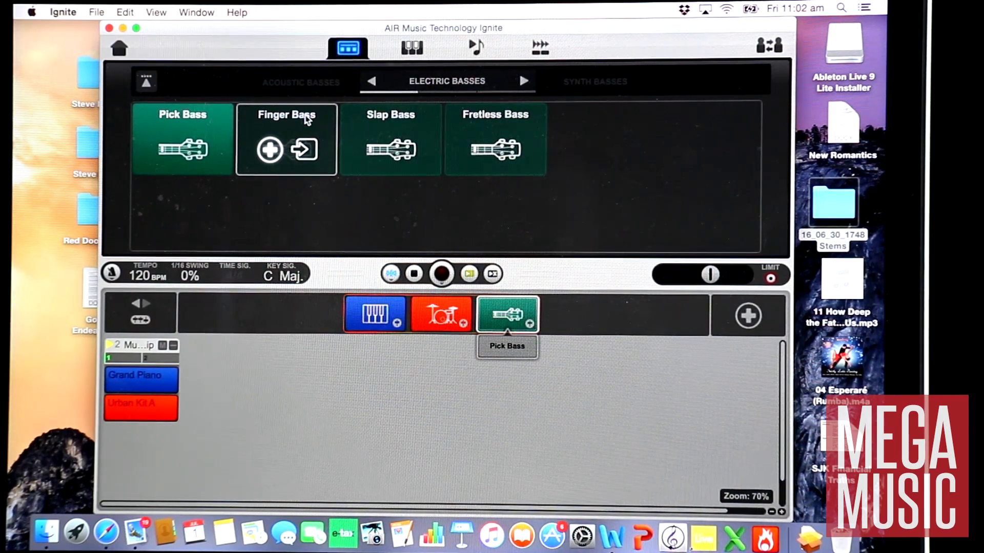
{"action": "mouse_move", "coordinate": [376, 129]}
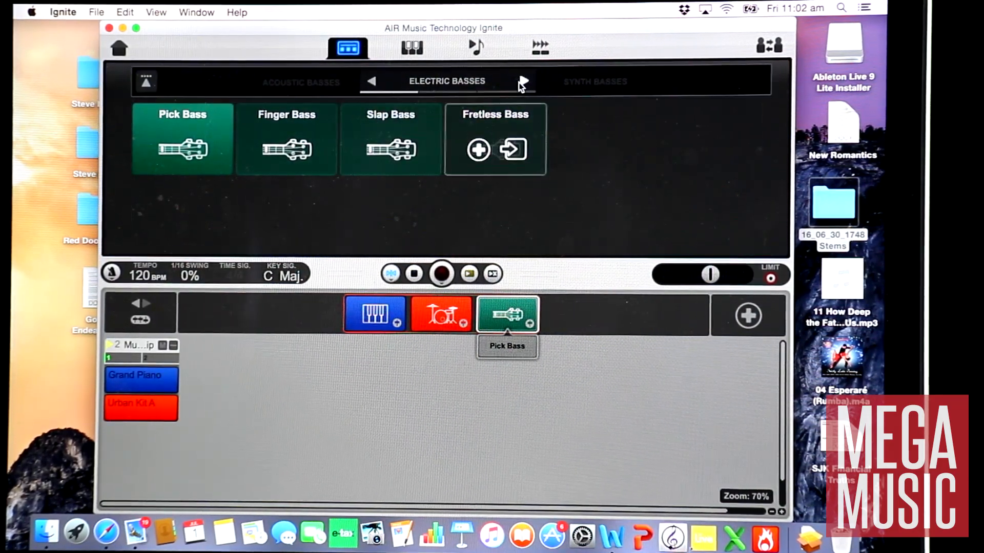
Replace the bass track's sound with the Fat n Flat synth bass.
{"action": "left_click", "coordinate": [524, 81]}
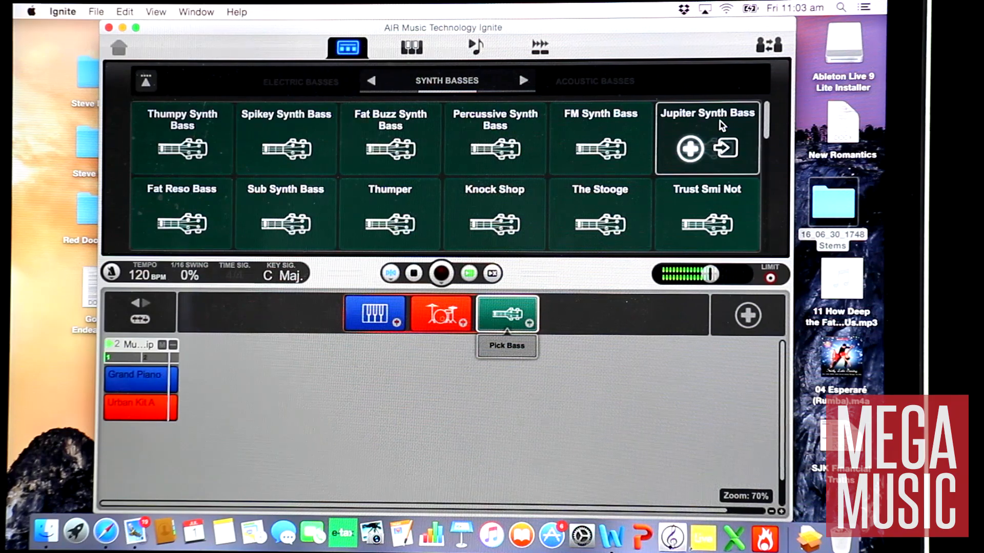
{"action": "scroll", "scroll_direction": "down", "scroll_amount": 3}
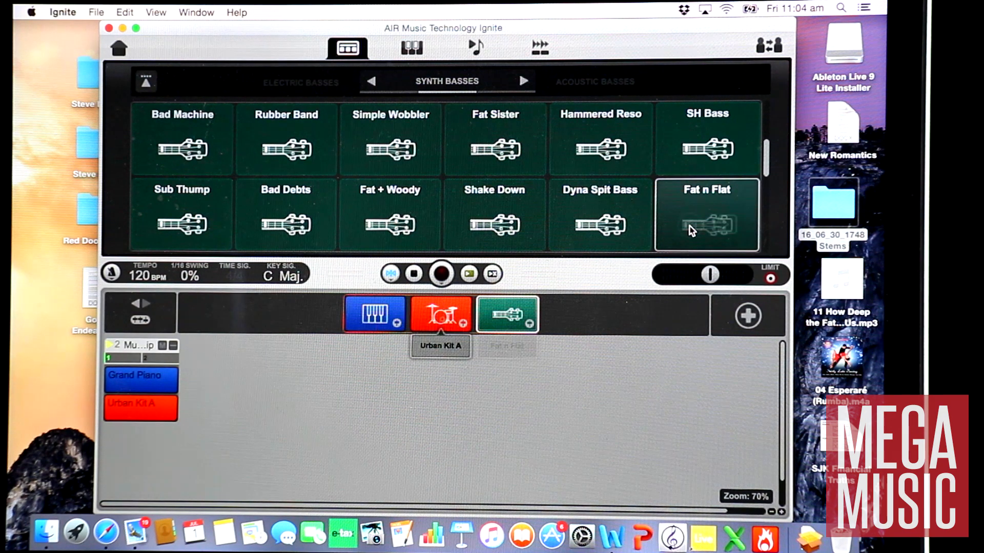
{"action": "left_click", "coordinate": [706, 214]}
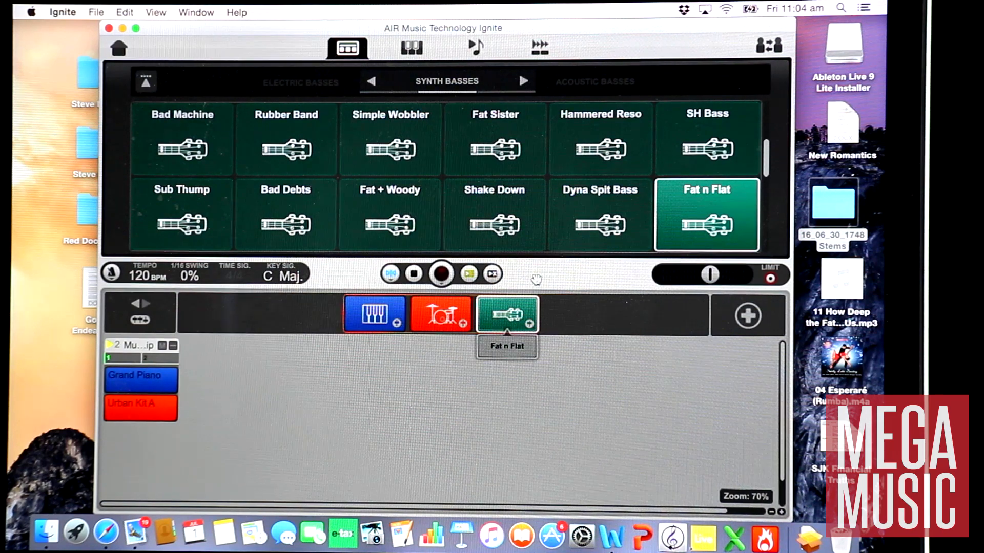
{"action": "left_click", "coordinate": [474, 48]}
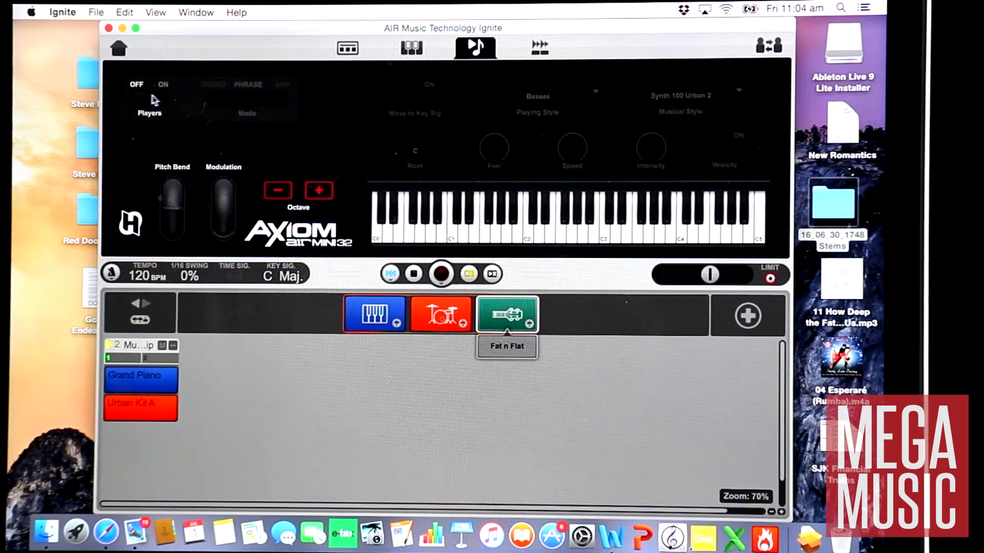
Turn the bass phrase player on with Synth 130 Dance 3 style and start recording.
{"action": "left_click", "coordinate": [163, 84]}
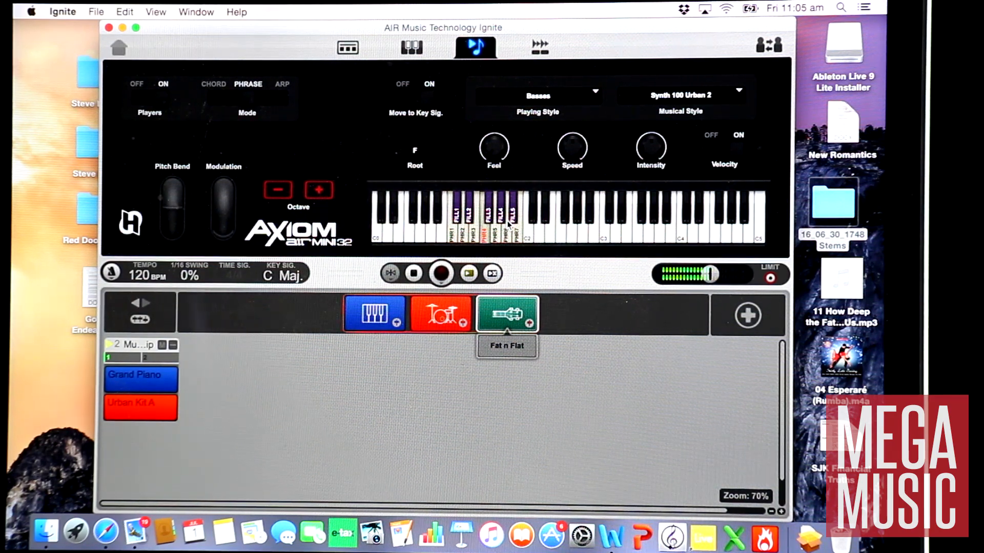
{"action": "left_click", "coordinate": [467, 273]}
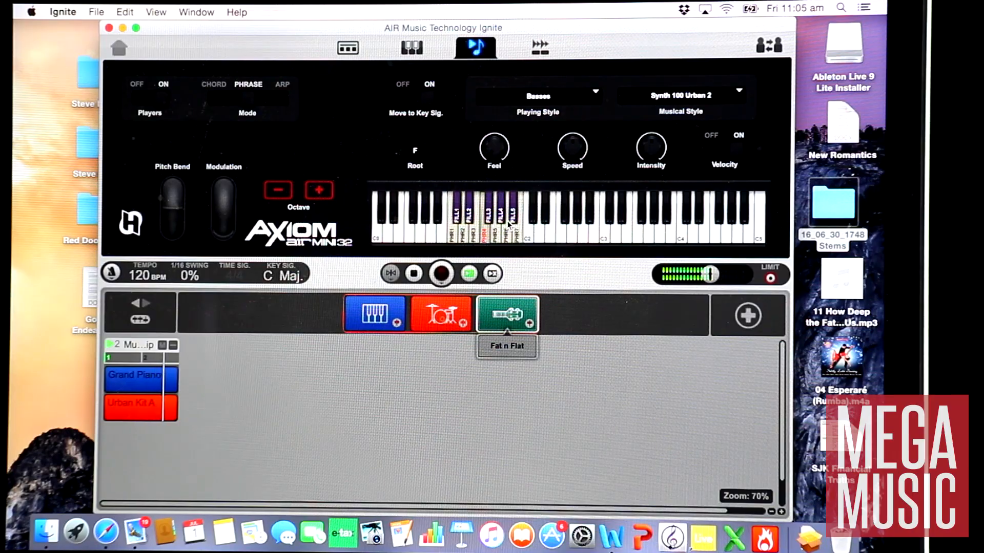
{"action": "left_click", "coordinate": [739, 94]}
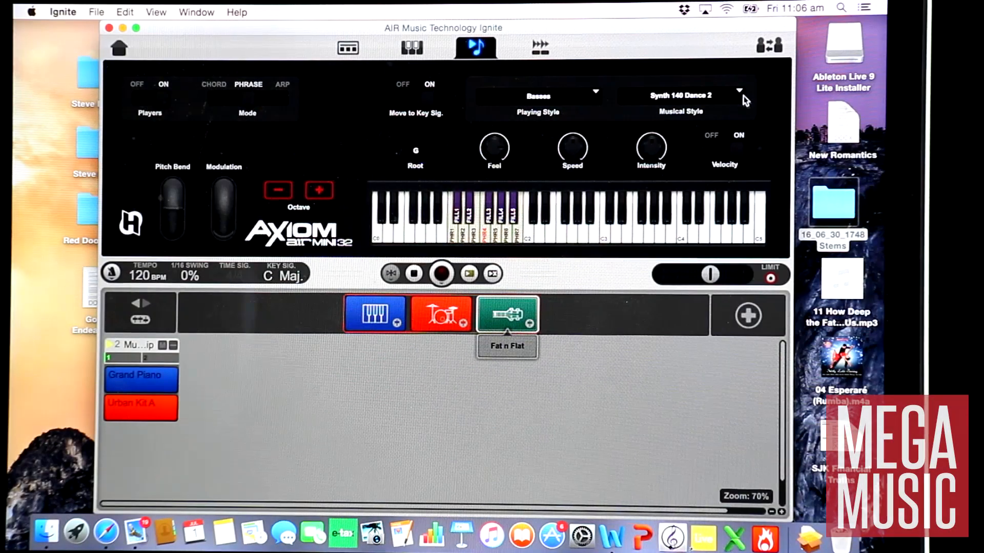
{"action": "left_click", "coordinate": [739, 95]}
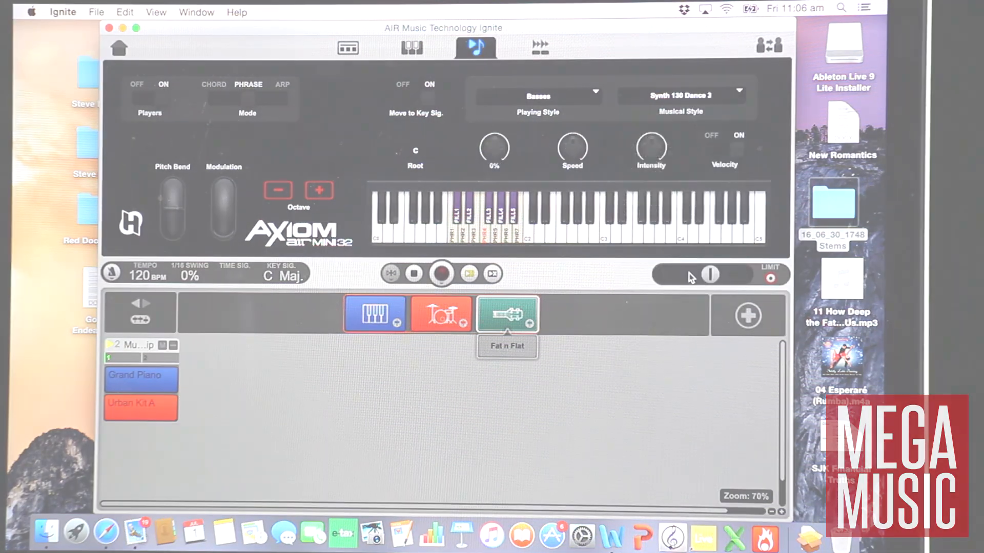
{"action": "left_click", "coordinate": [440, 273]}
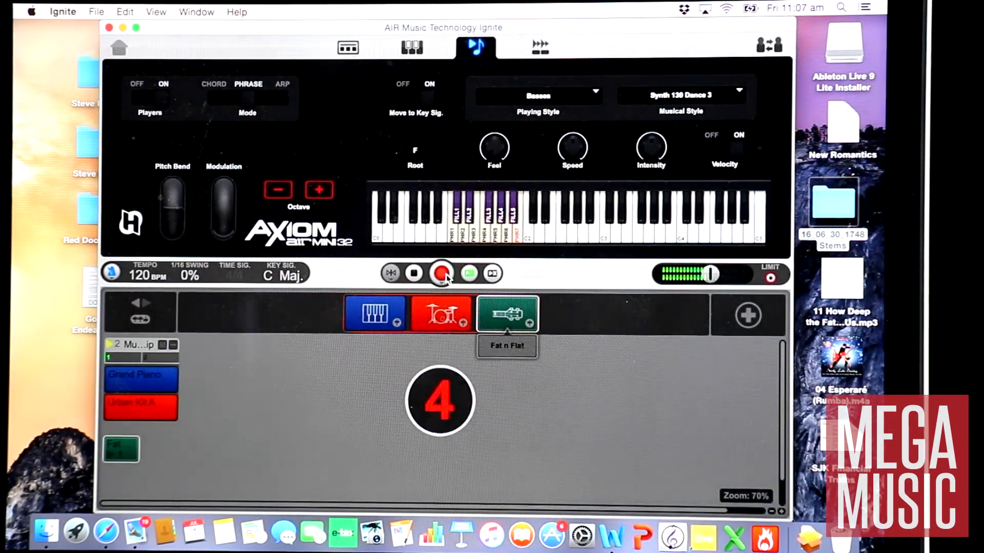
Finish recording the Fat n Flat bass phrase clip.
{"action": "left_click", "coordinate": [442, 273]}
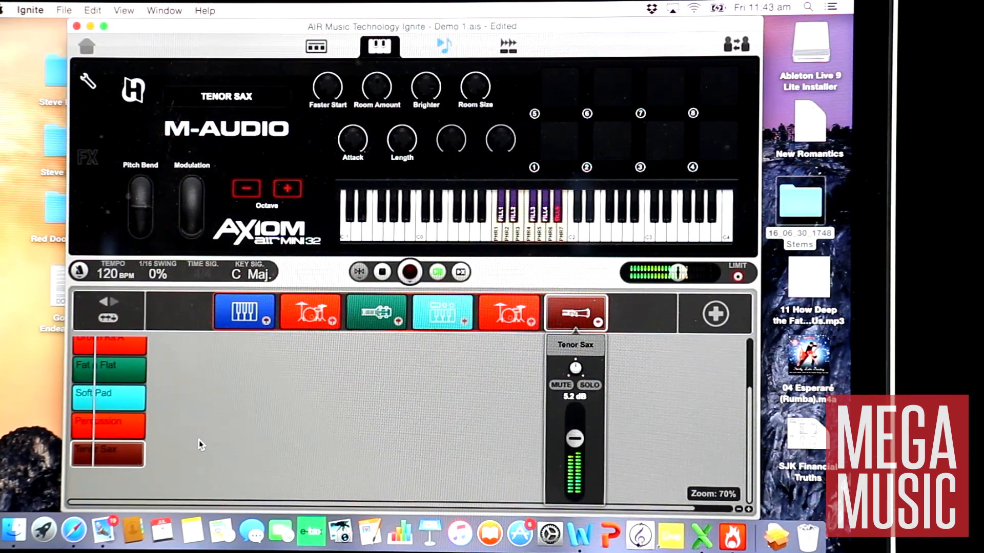
Add an audio track using the No Effects preset from Drums and Perc.
{"action": "left_click", "coordinate": [317, 45]}
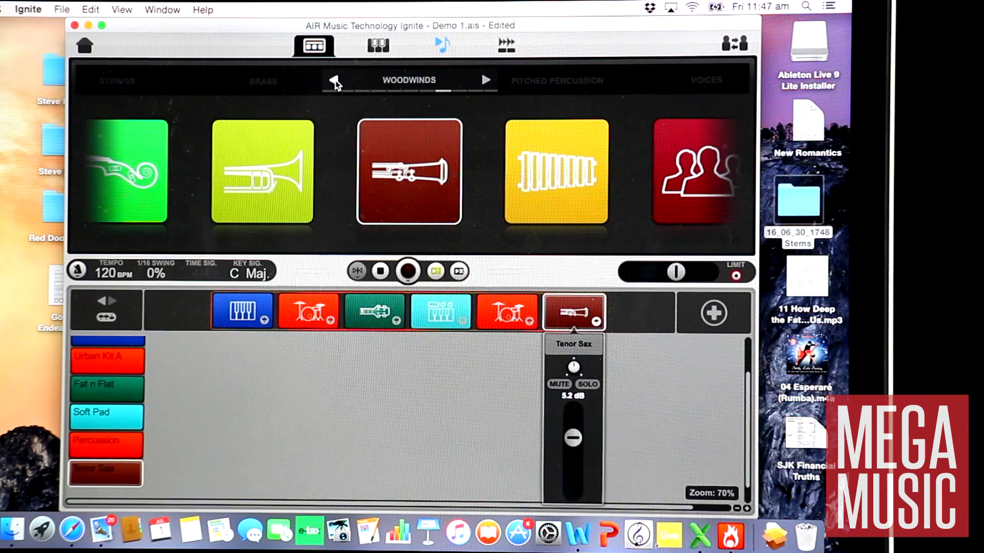
{"action": "left_click", "coordinate": [334, 80]}
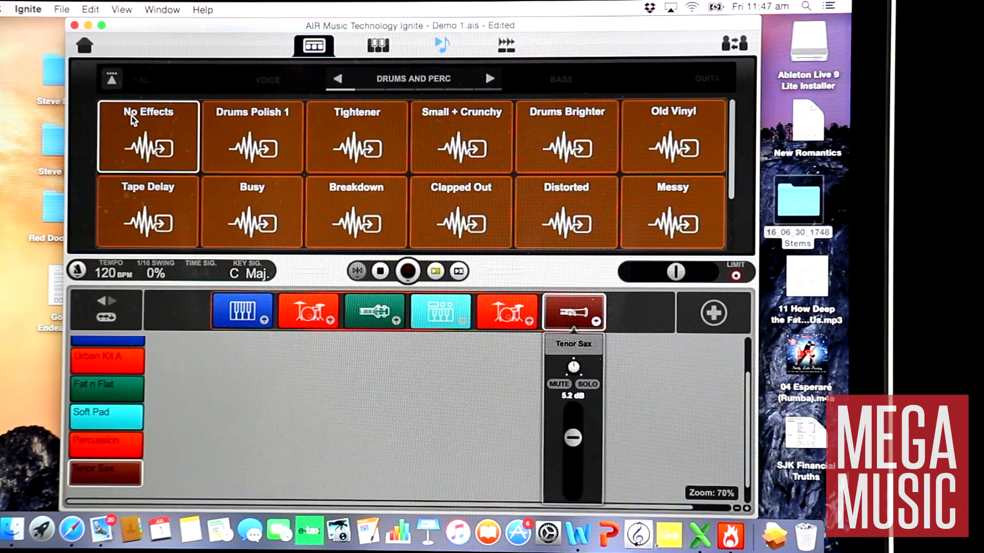
{"action": "mouse_move", "coordinate": [139, 125]}
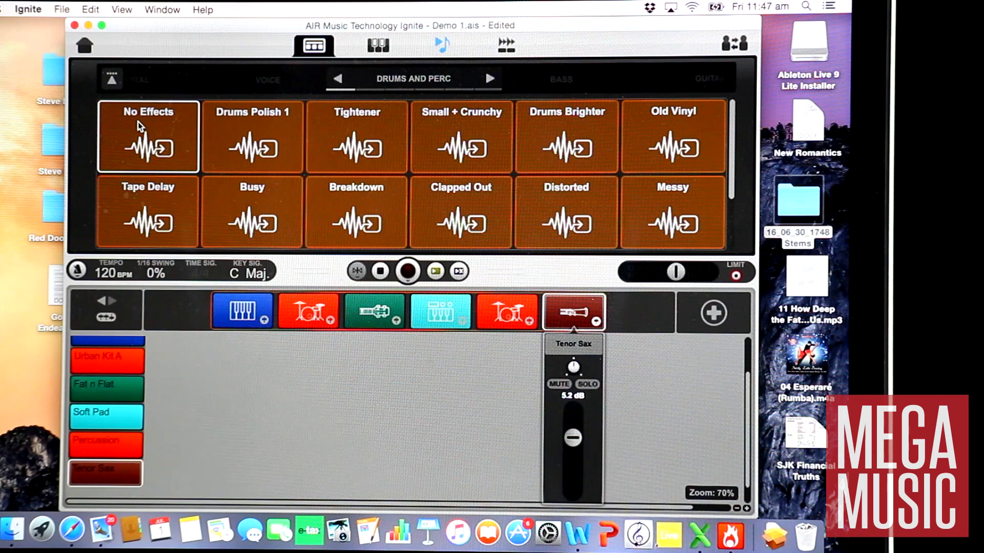
{"action": "left_click", "coordinate": [148, 148]}
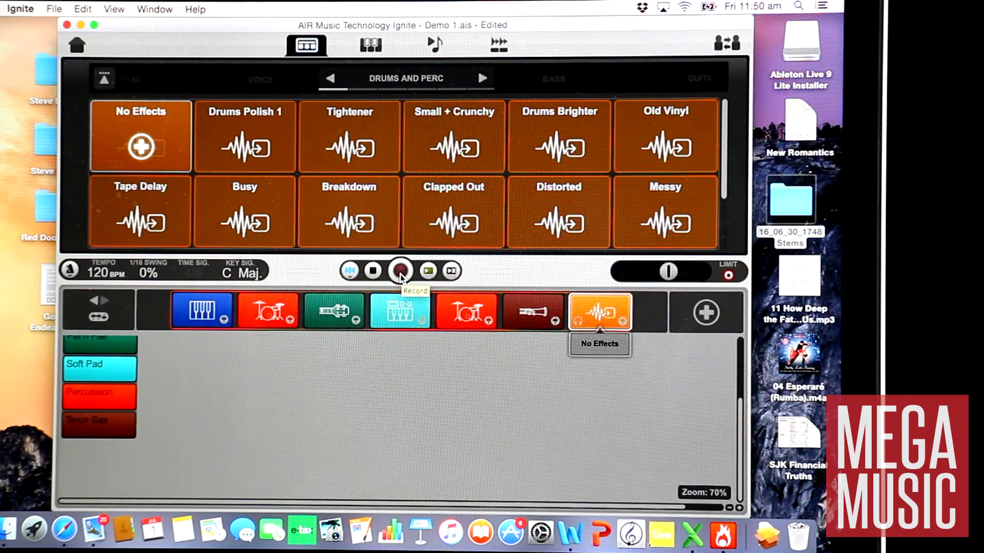
Record a take of hand claps onto the audio track and stop recording.
{"action": "left_click", "coordinate": [400, 271]}
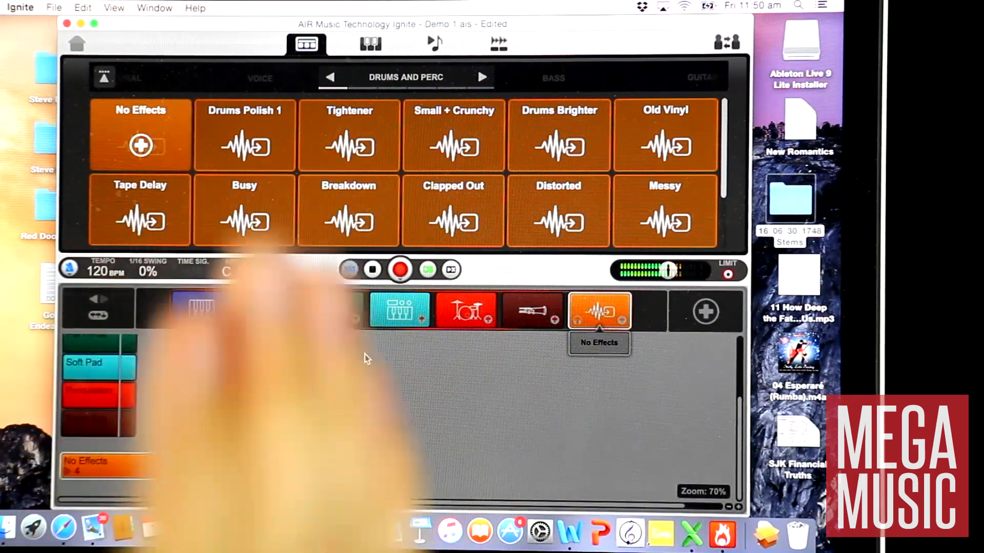
{"action": "left_click", "coordinate": [499, 43]}
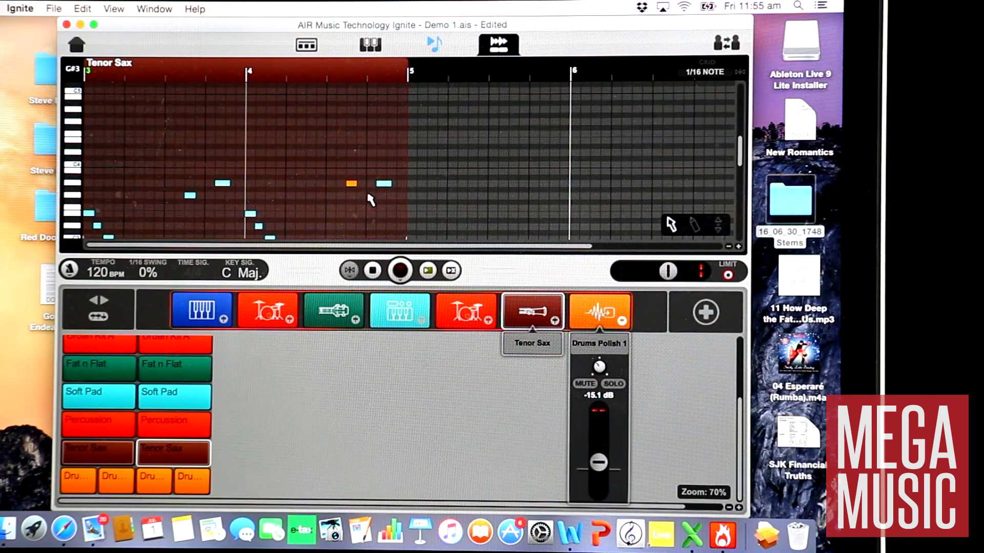
Expand the mixer to show volume and pan strips for all seven tracks.
{"action": "left_click", "coordinate": [429, 271]}
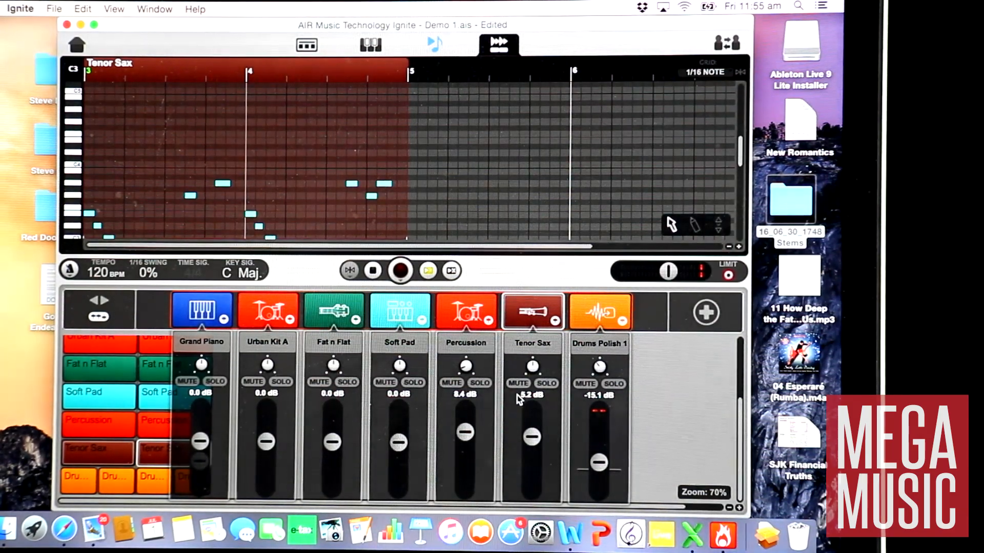
Play the song back and adjust the overall output volume while listening to the mix.
{"action": "left_click", "coordinate": [399, 271]}
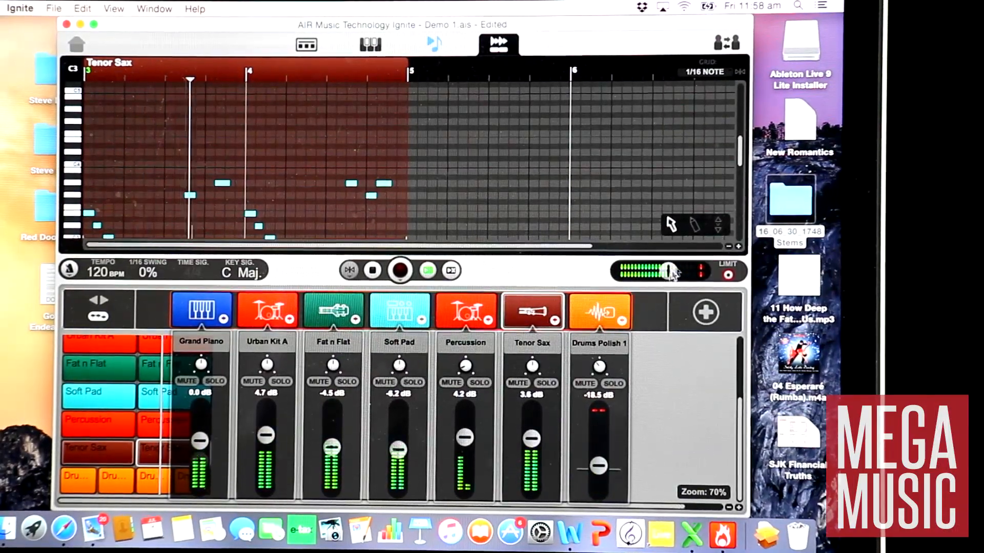
{"action": "left_click_drag", "start_coordinate": [669, 271], "coordinate": [677, 271]}
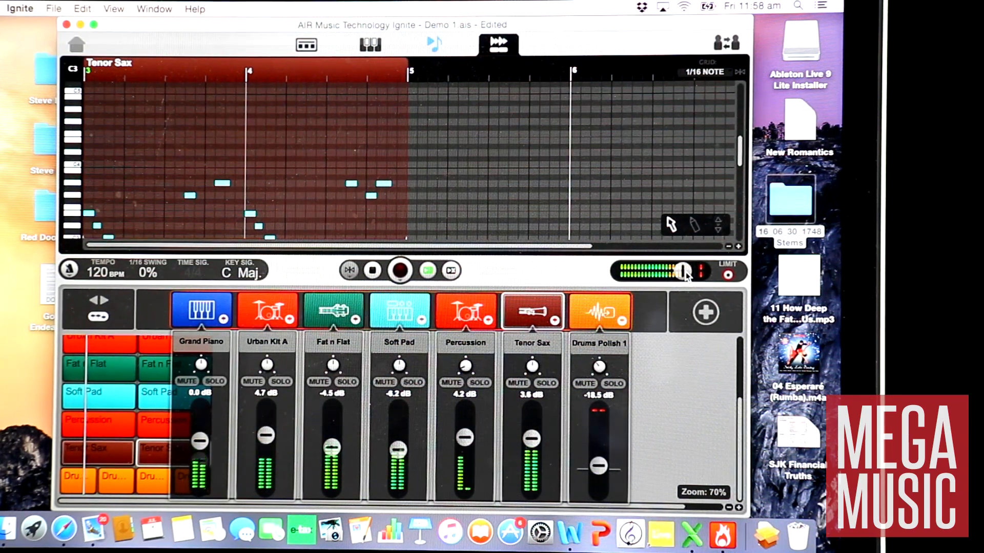
{"action": "left_click", "coordinate": [370, 44]}
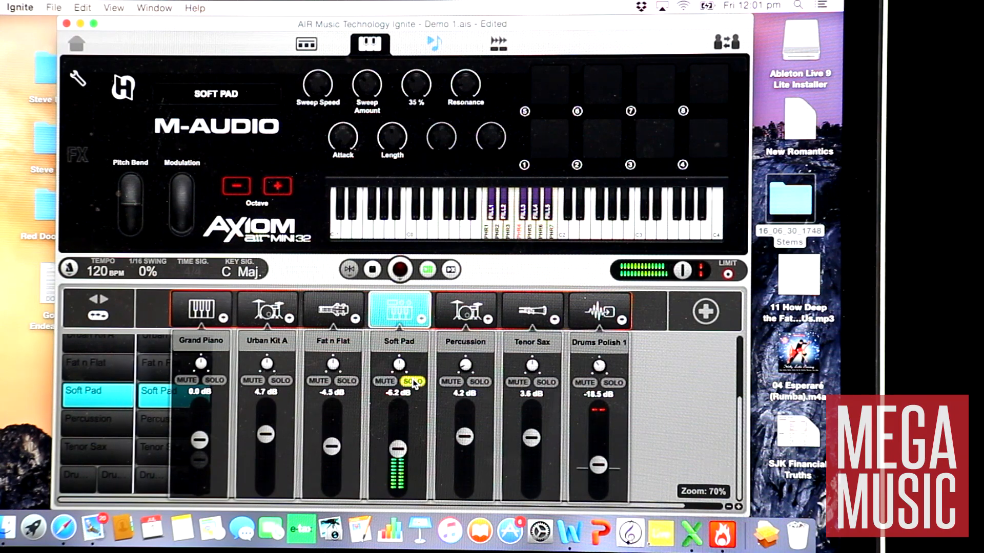
Raise the soloed Soft Pad's third sound knob from 35% to 43%.
{"action": "left_click_drag", "start_coordinate": [416, 88], "coordinate": [415, 68]}
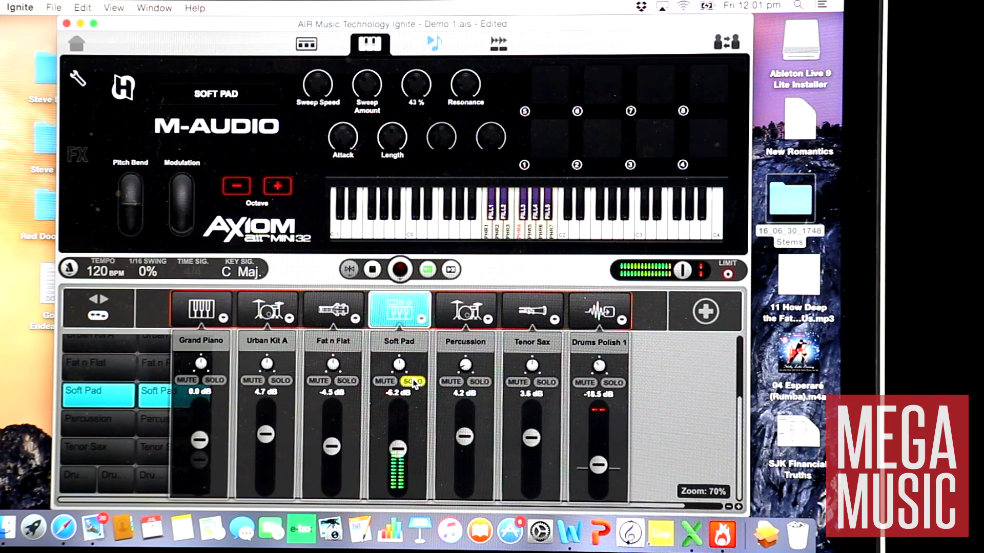